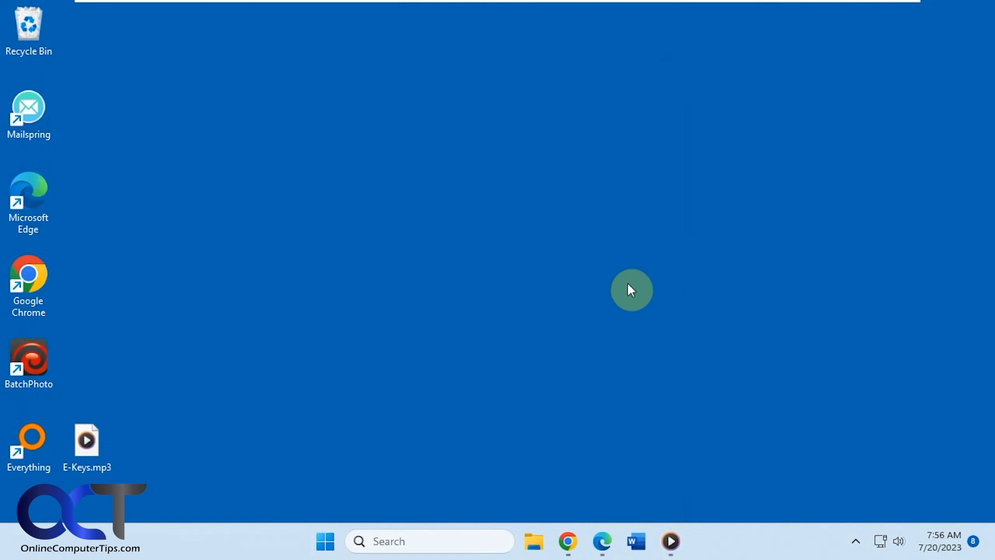
mouse_move(632, 315)
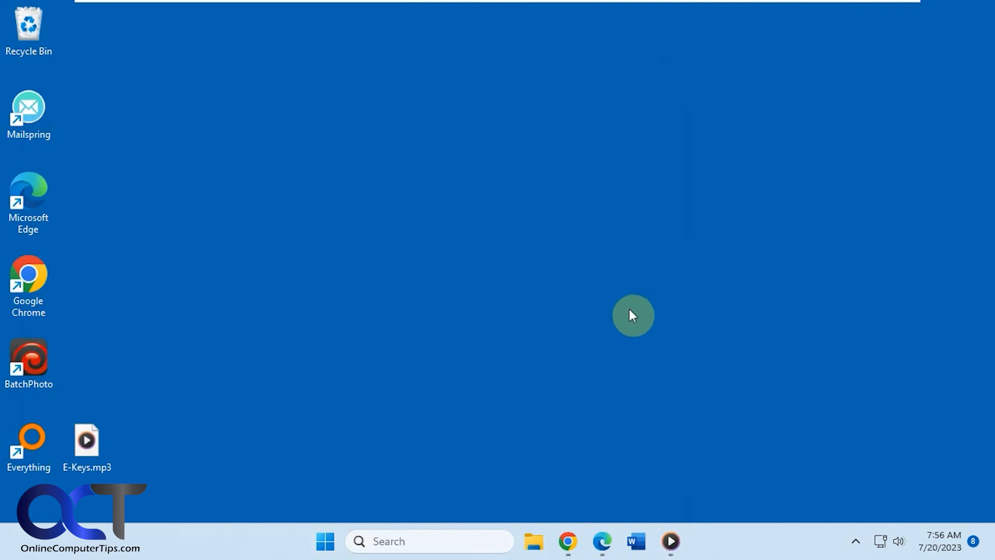
Play E-Keys.mp3 in Media Player and minimize the player window
double_click(88, 439)
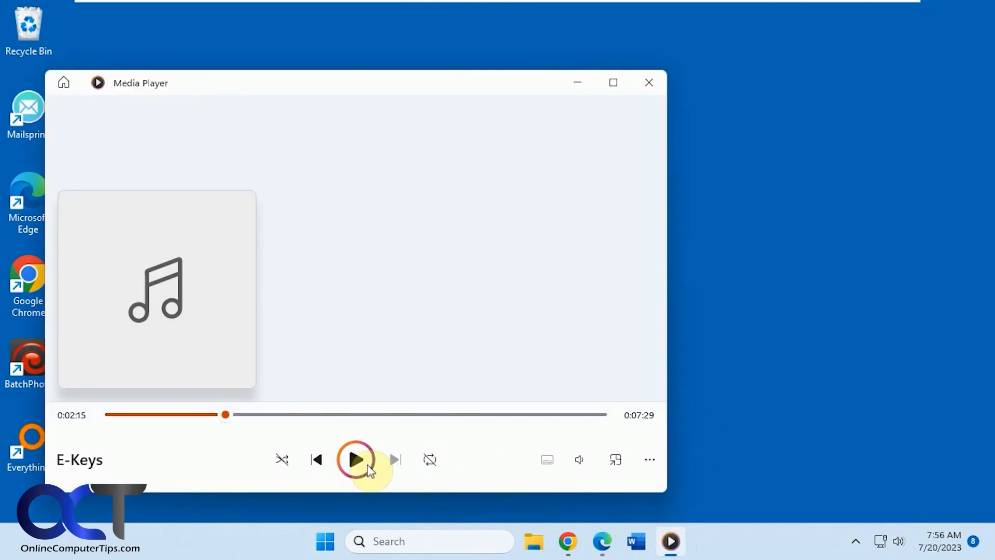
left_click(356, 458)
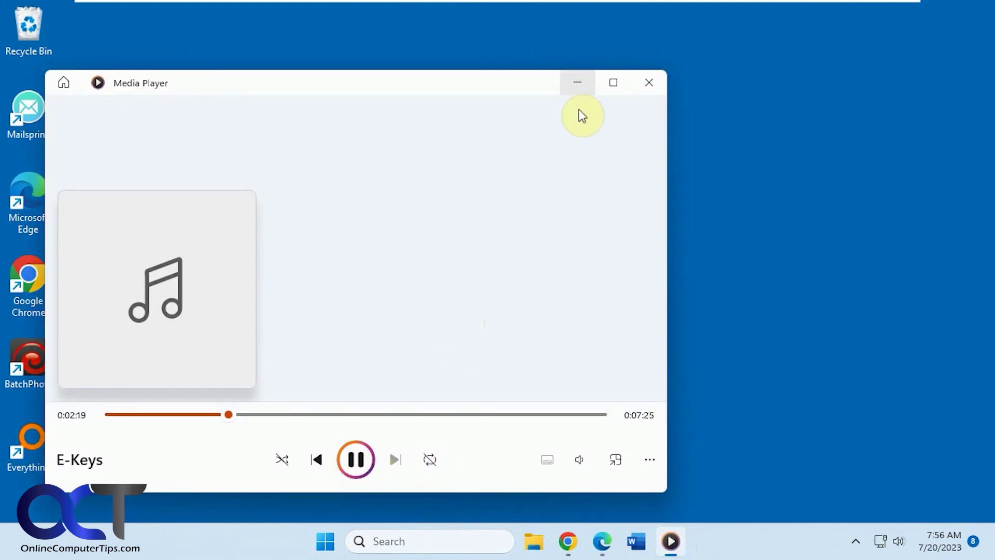
left_click(577, 82)
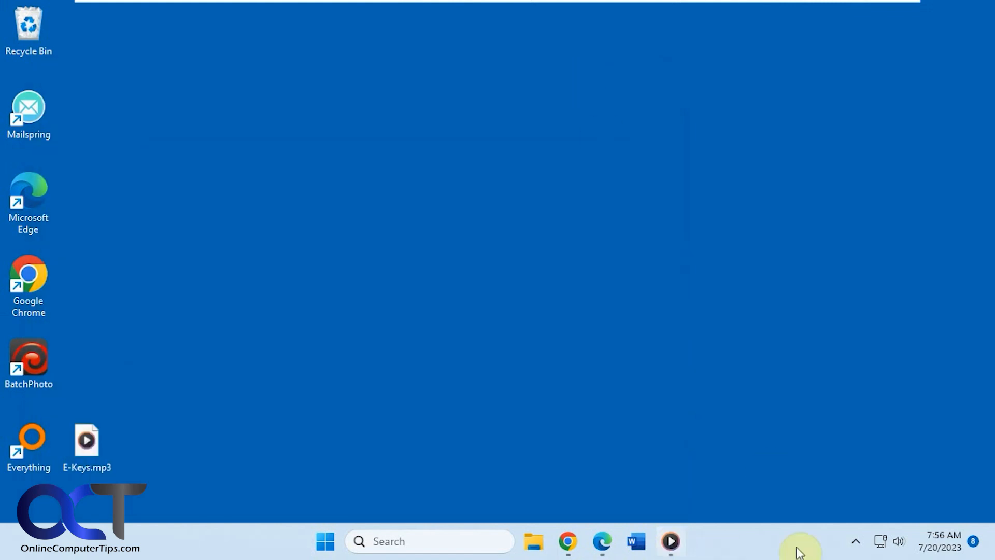
left_click(895, 540)
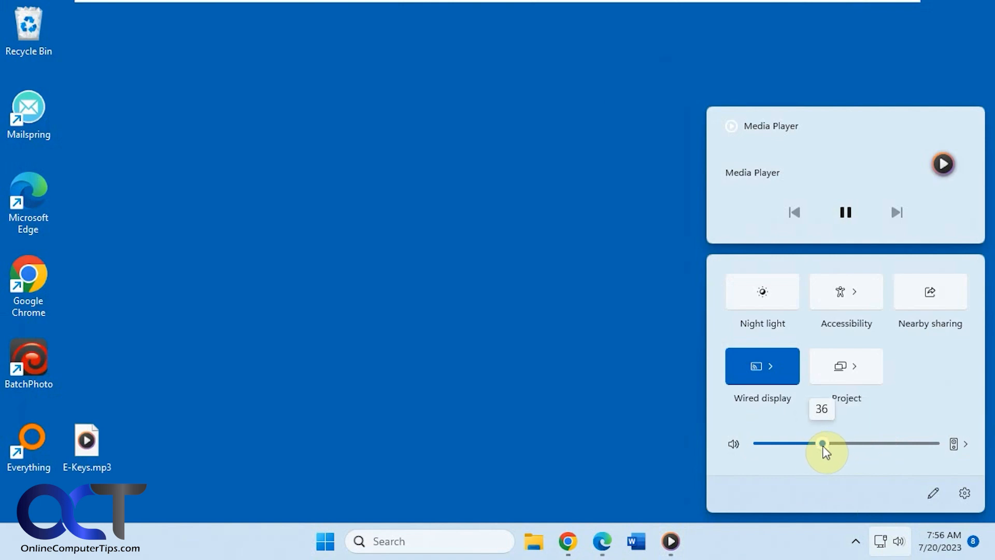
left_click(637, 435)
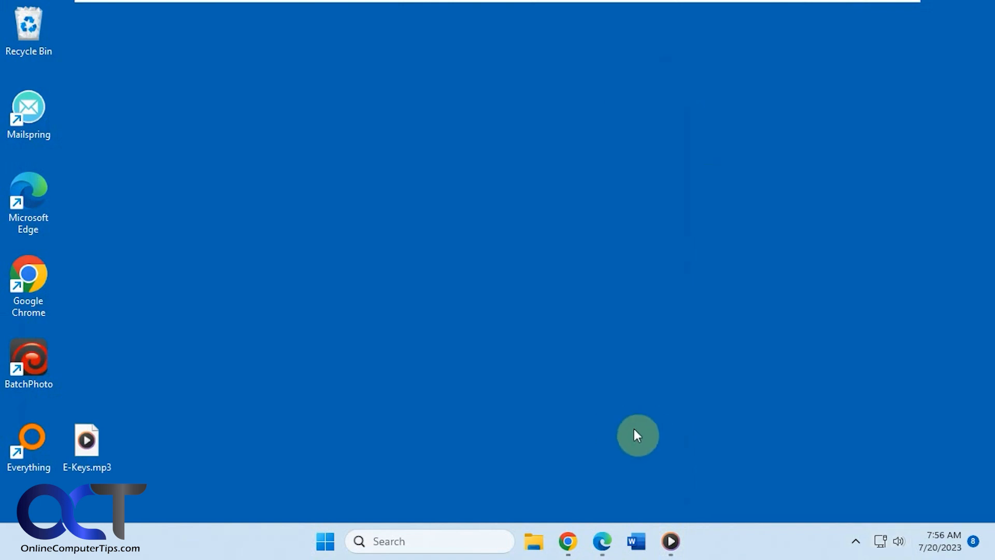
mouse_move(918, 353)
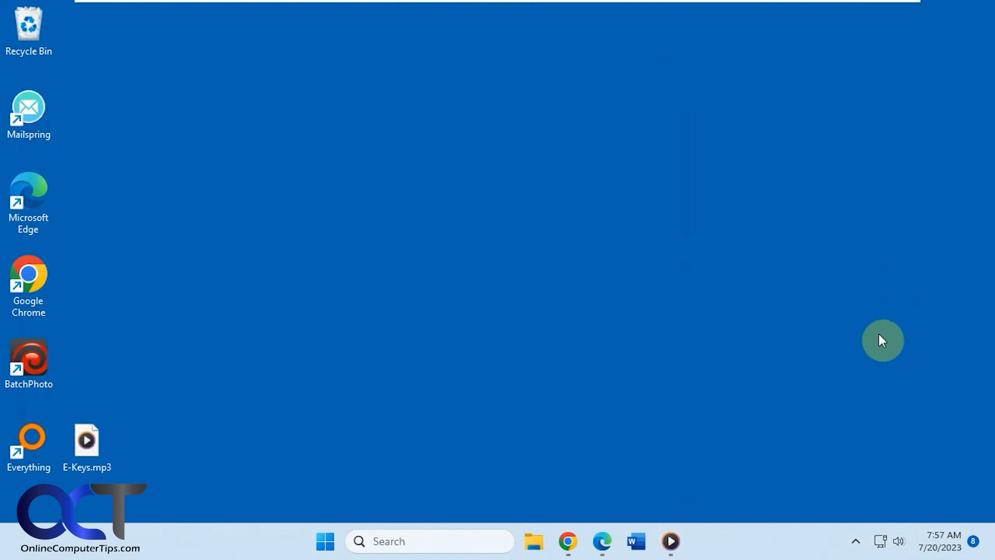
mouse_move(700, 432)
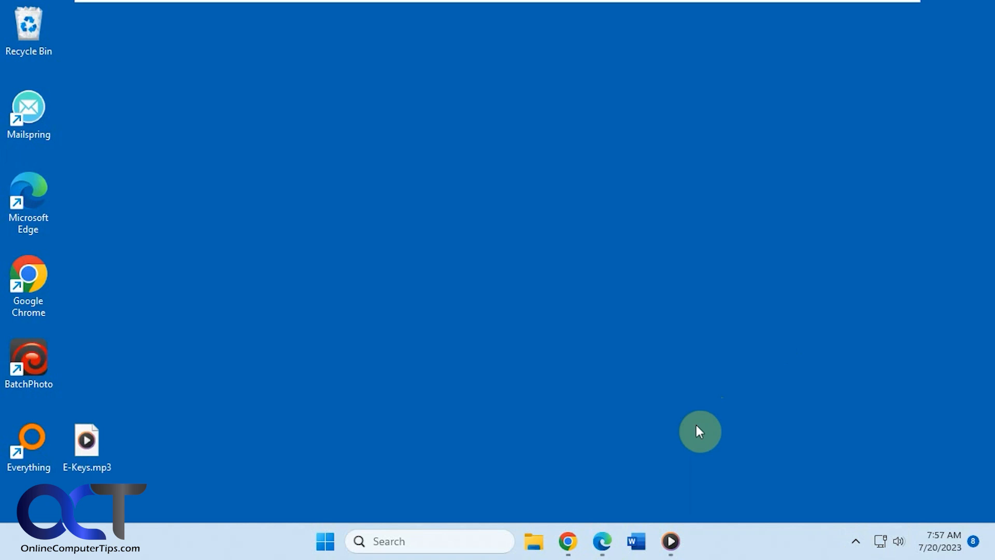
mouse_move(743, 547)
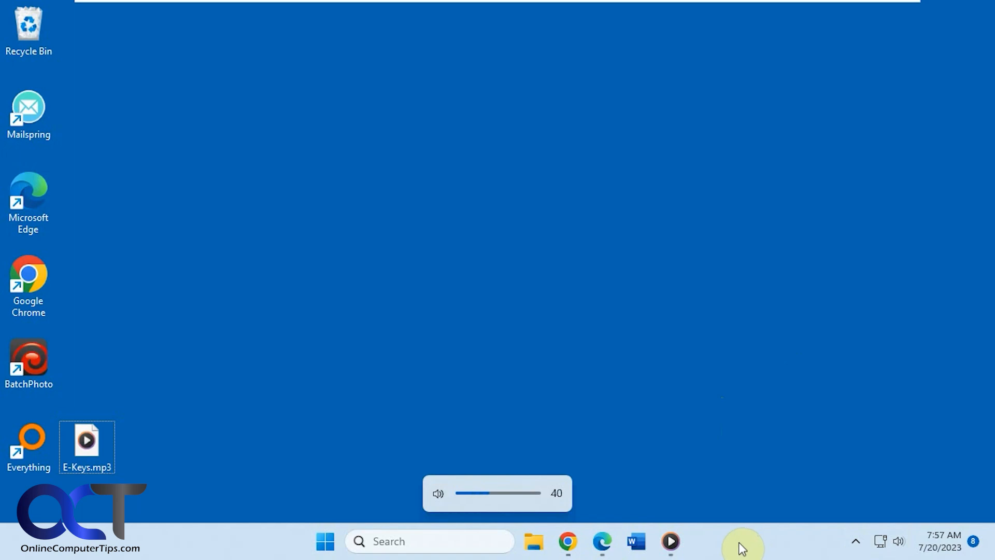
Scroll the mouse wheel over the taskbar to change the system volume
scroll("down", 3)
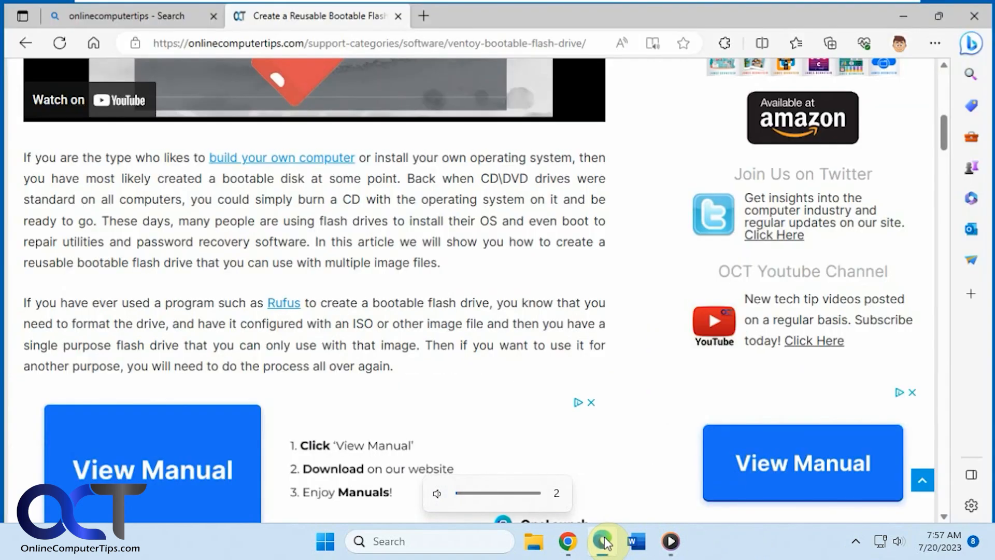
Scroll through the bootable flash drive article in Edge
scroll("up", 3)
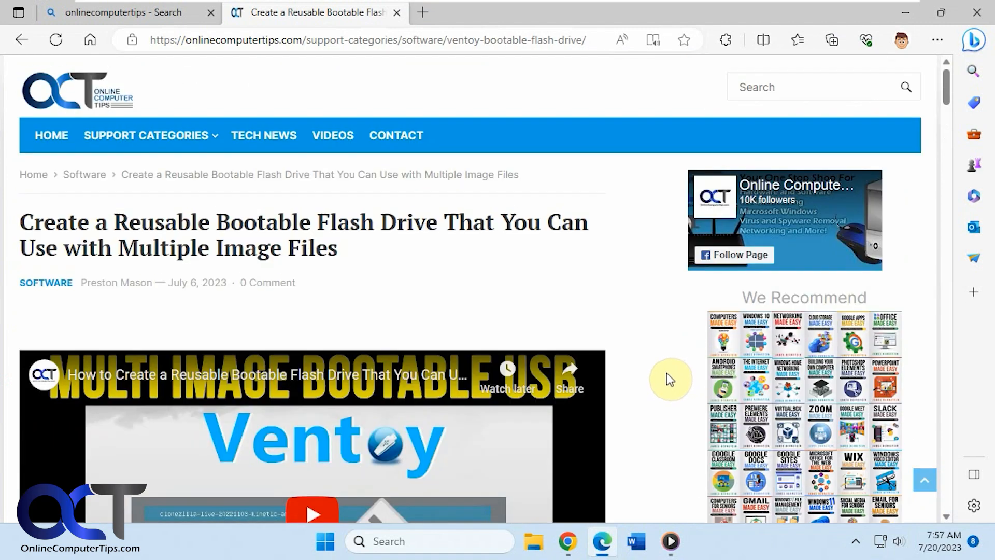
scroll("down", 3)
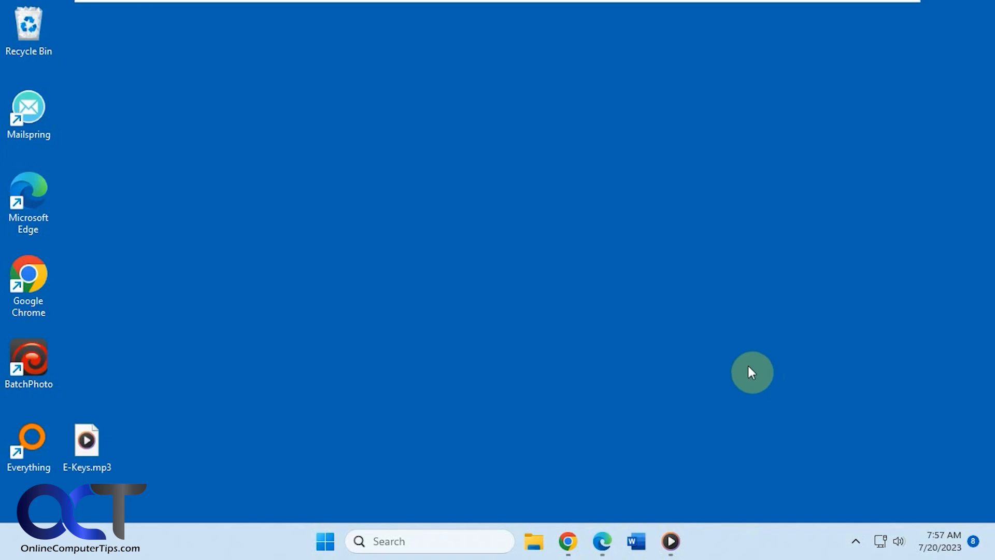
mouse_move(713, 358)
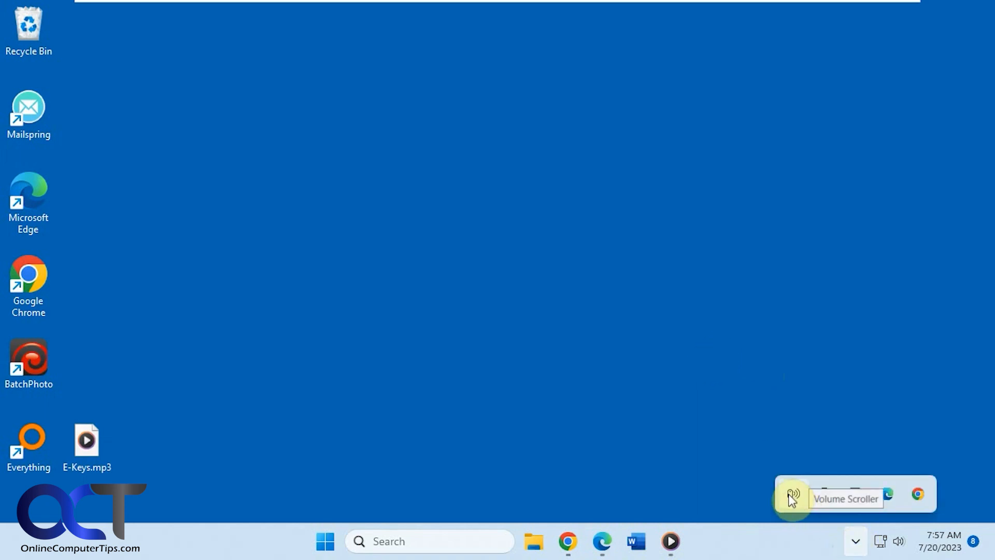
Right-click the Volume Scroller tray icon to show its Settings and Exit menu
right_click(792, 495)
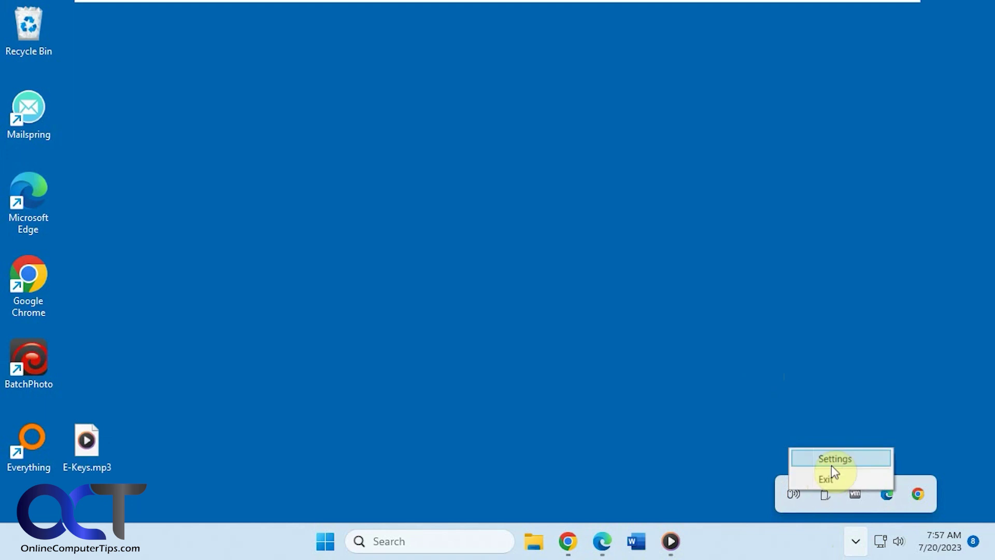
In Volume Scroller settings, drag the volume increment slider from 2 to 20 and test by scrolling
left_click(834, 458)
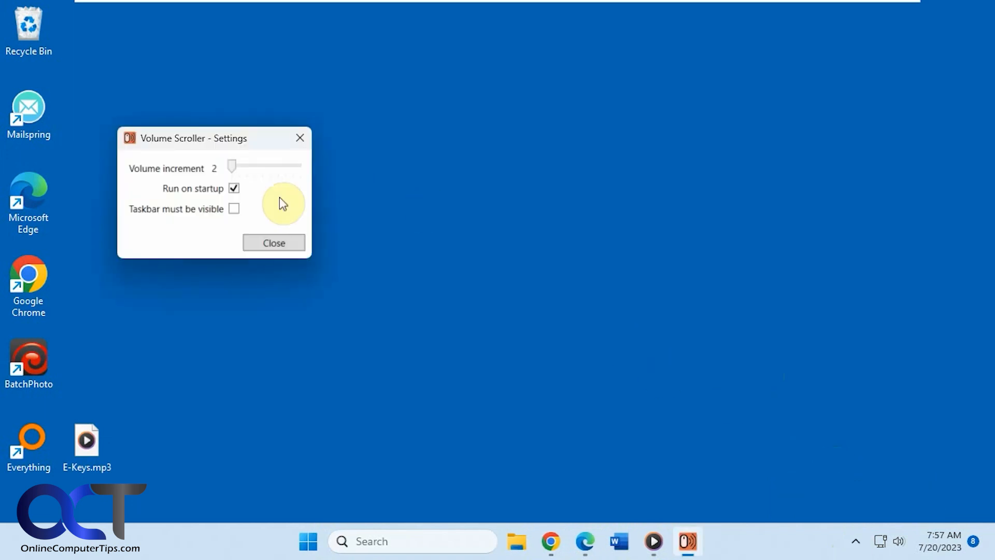
mouse_move(244, 192)
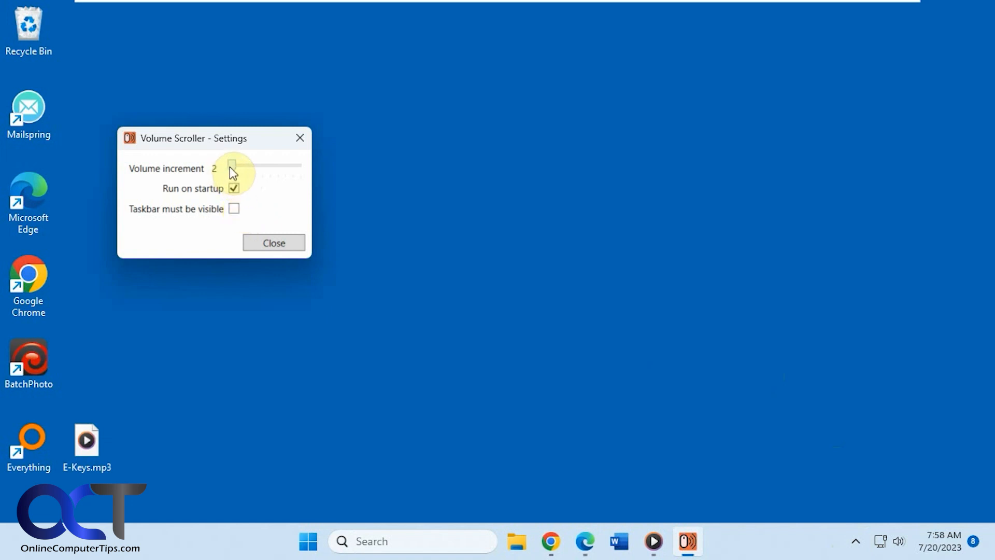
mouse_move(259, 172)
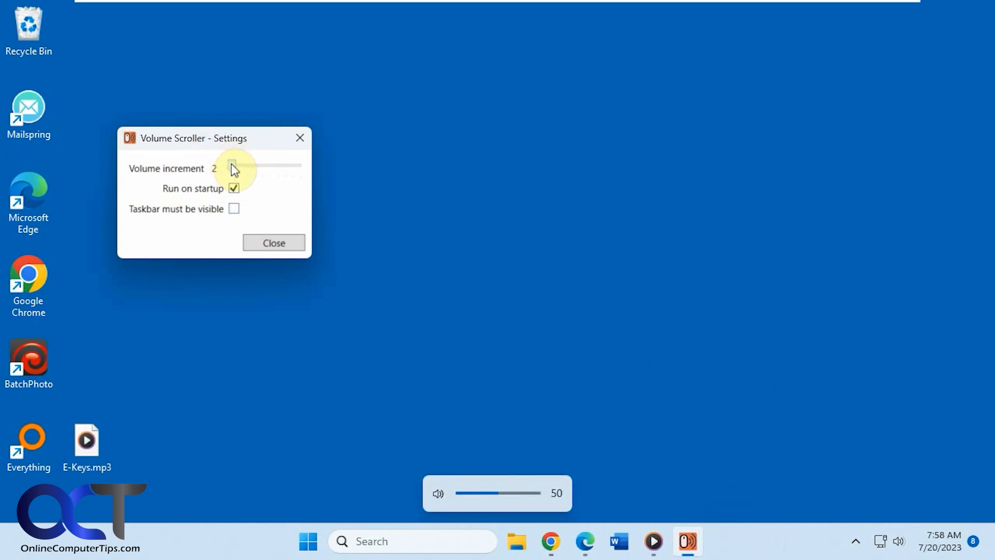
left_click_drag(234, 166, 301, 167)
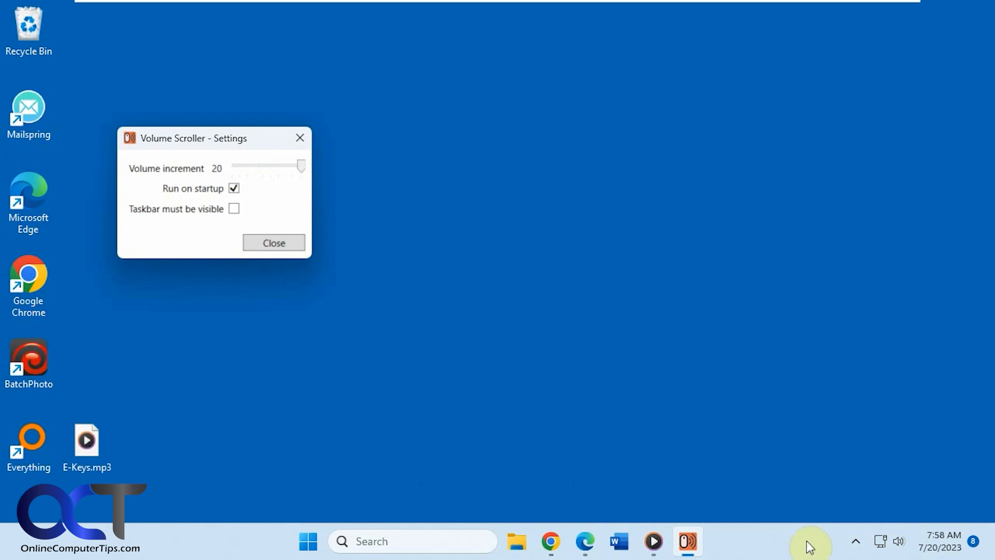
scroll("up", 3)
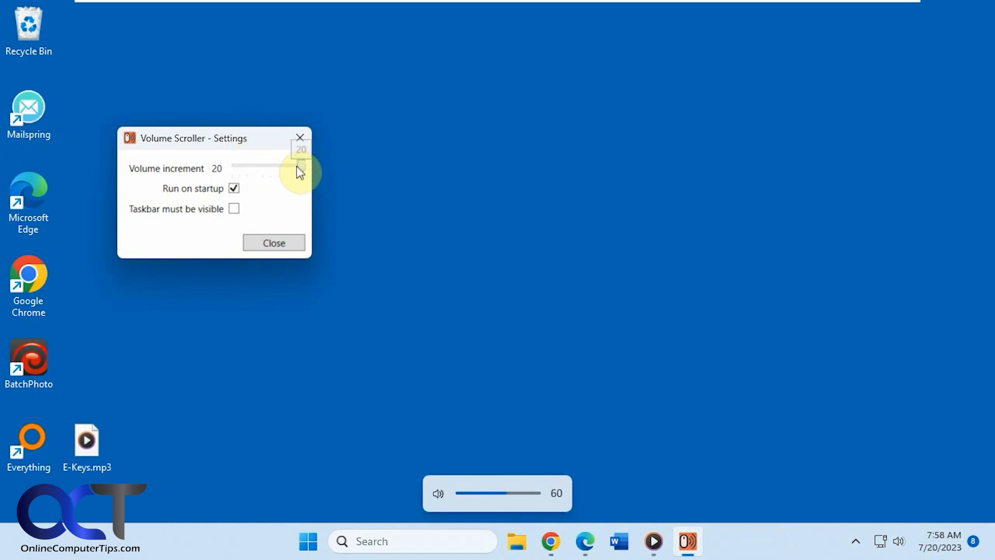
Close the Volume Scroller settings window
left_click(274, 243)
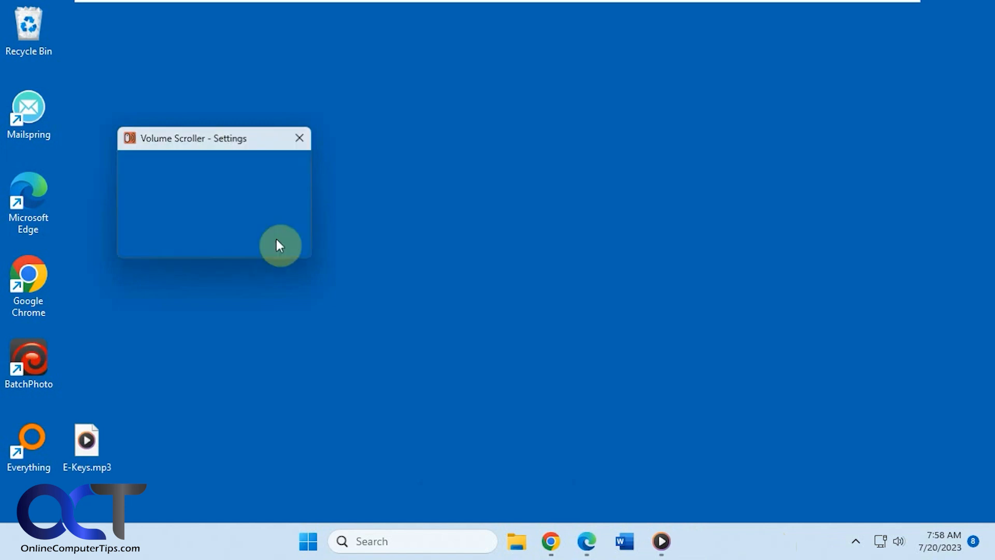
left_click(298, 138)
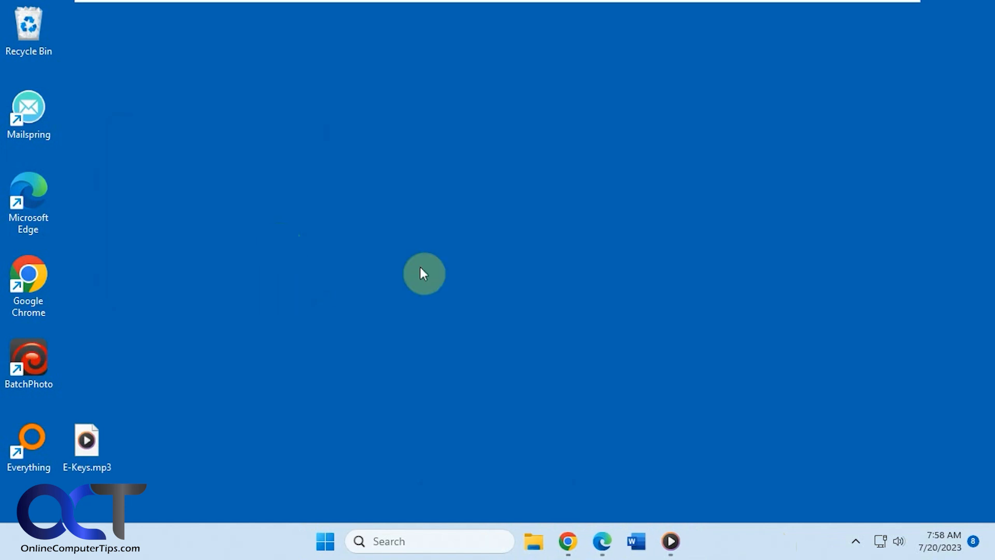